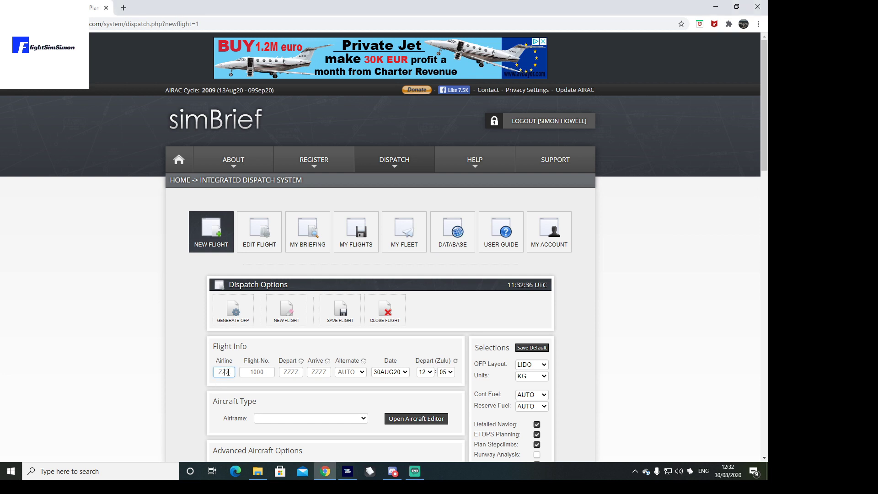
- Enter airline EZY, flight 500, departure EGBB and arrival EGPH in Flight Info
text(EZ)
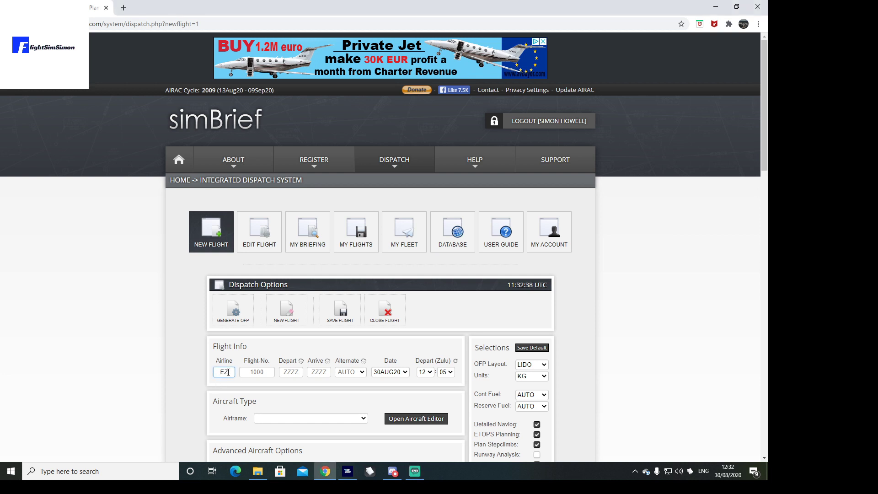
click(257, 371)
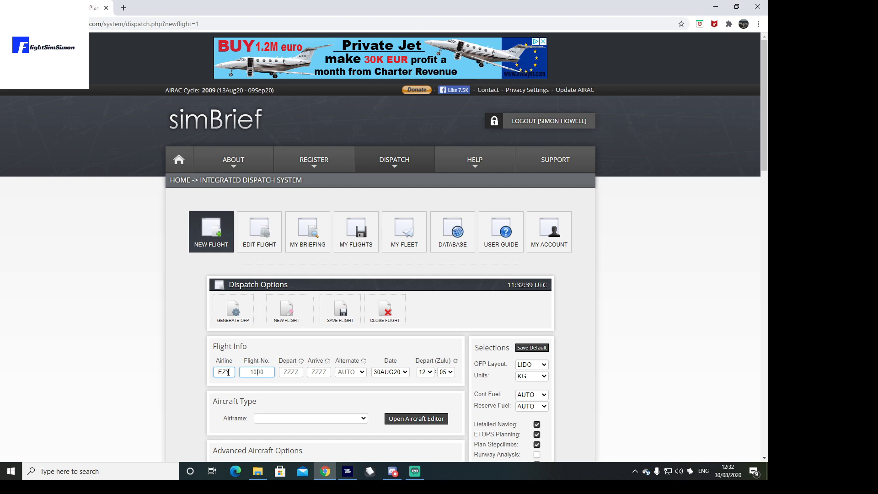
text(500)
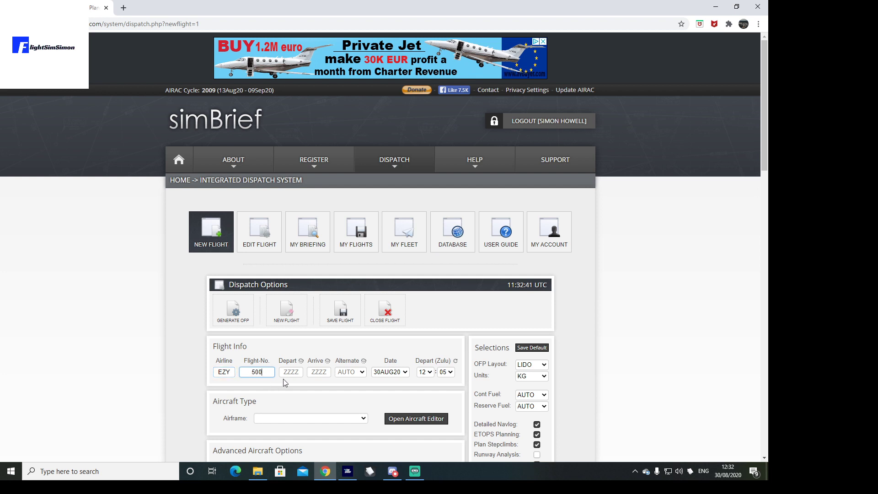
text(EGBB)
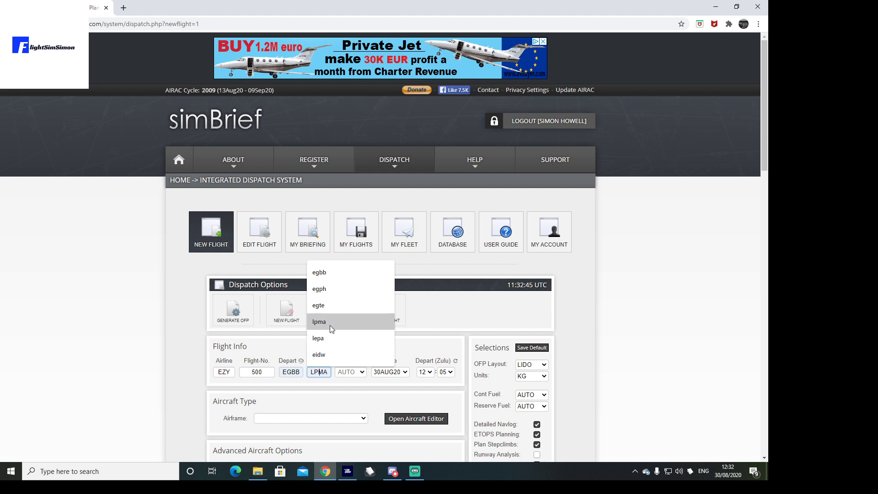
click(319, 289)
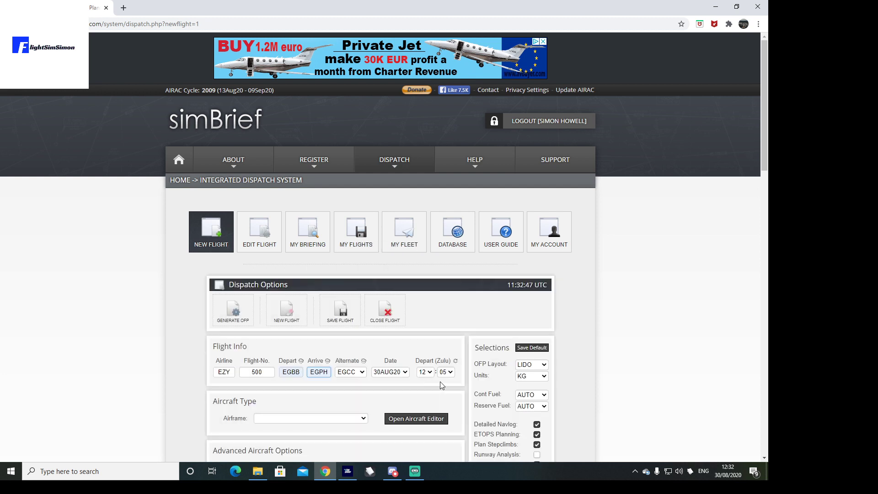
- Choose the A320-200 airframe and set weight units to LBS
click(310, 418)
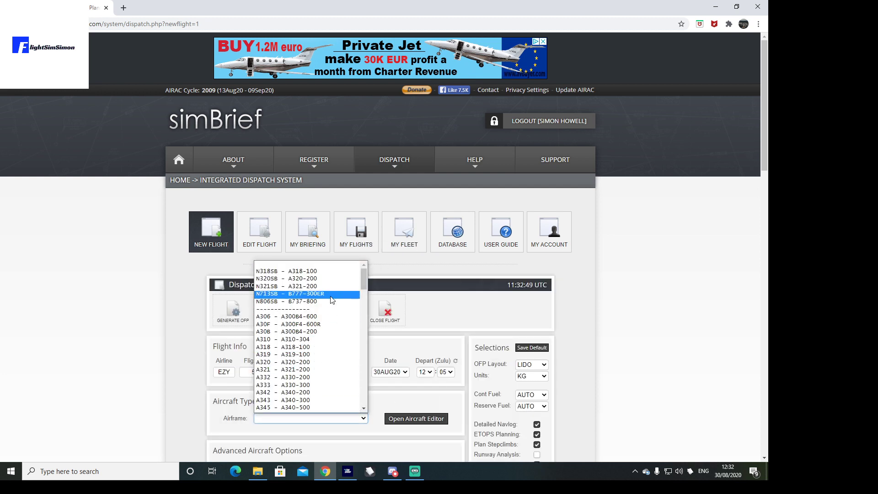
click(291, 279)
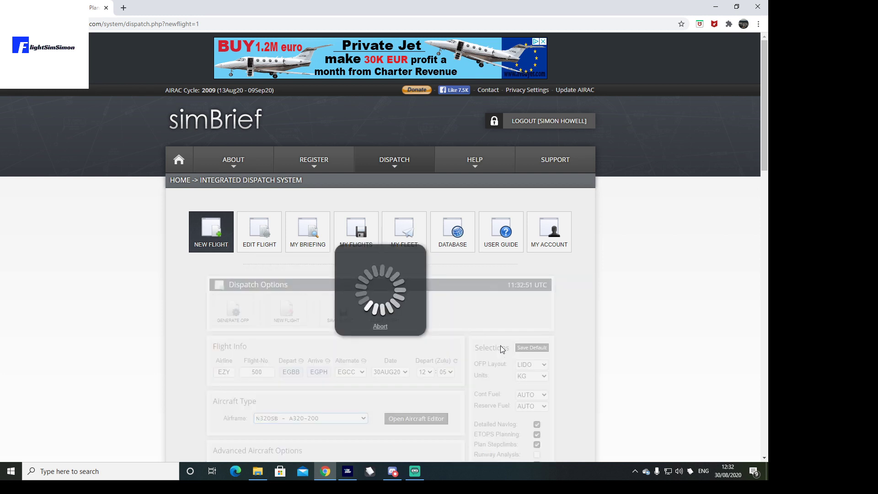
click(530, 376)
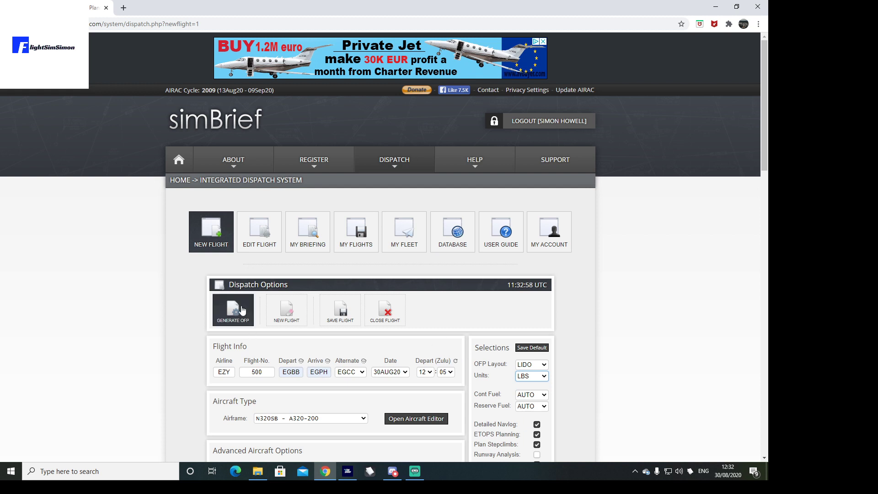
- Generate and confirm the OFP for EZY500 EGBB–EGPH, opening the briefing at FL240
click(232, 309)
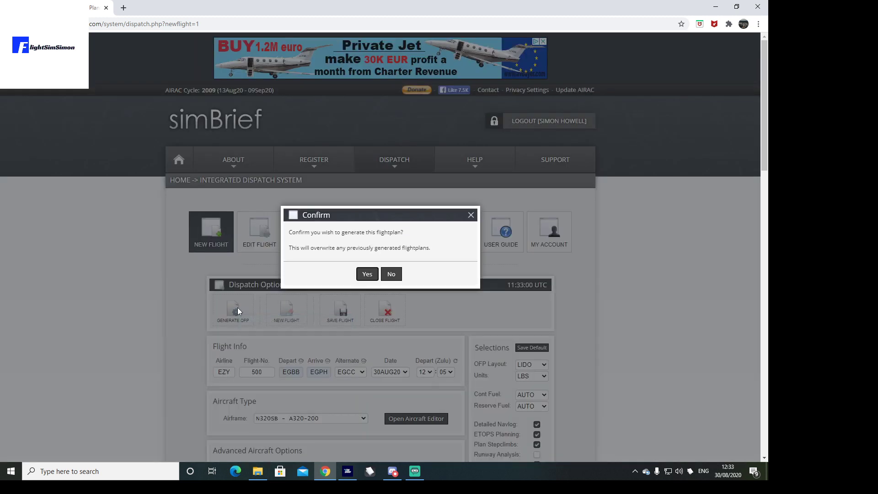
click(367, 274)
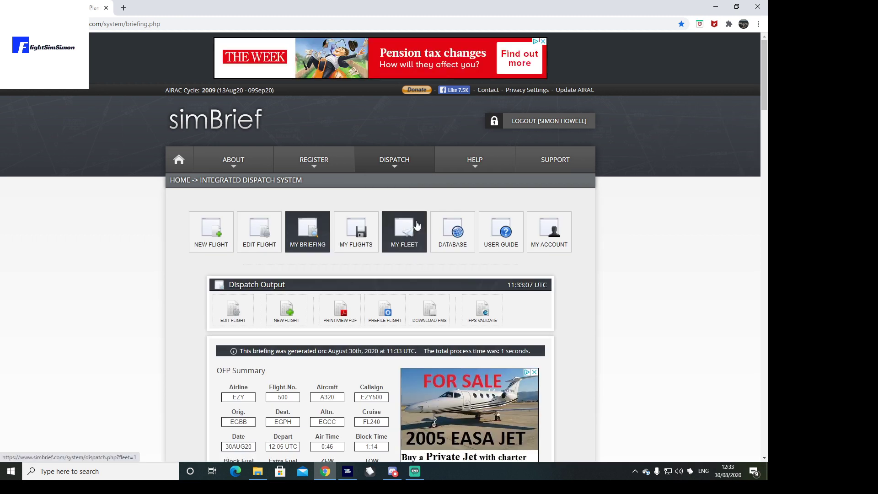
click(393, 159)
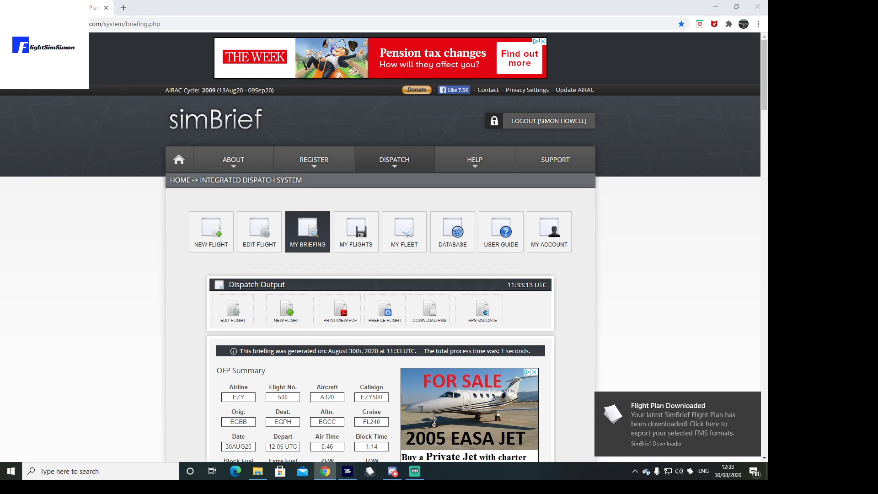
- Check the downloader's FS2020 and vPilot export folders for the EZY500 plan, then close it
click(676, 423)
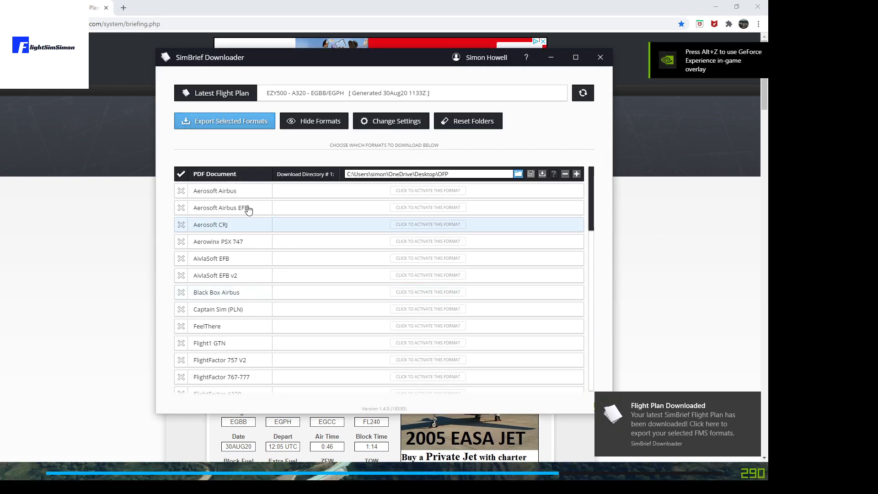
mouse_move(509, 202)
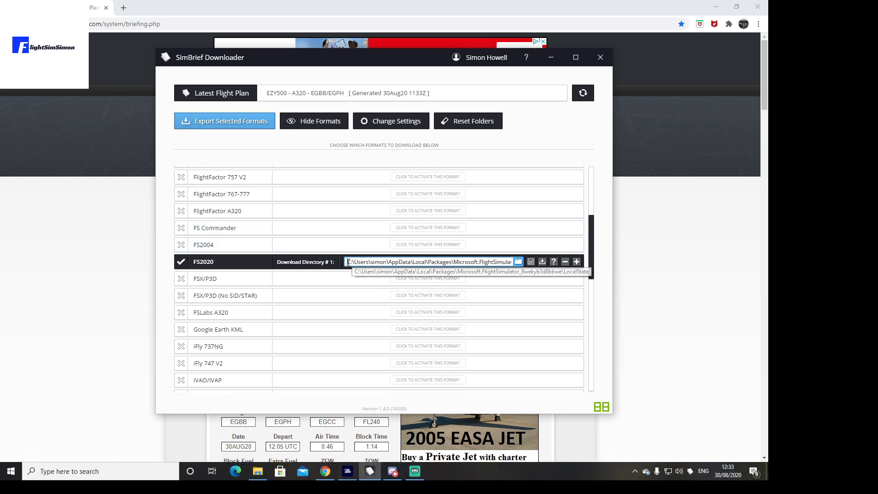
double_click(367, 262)
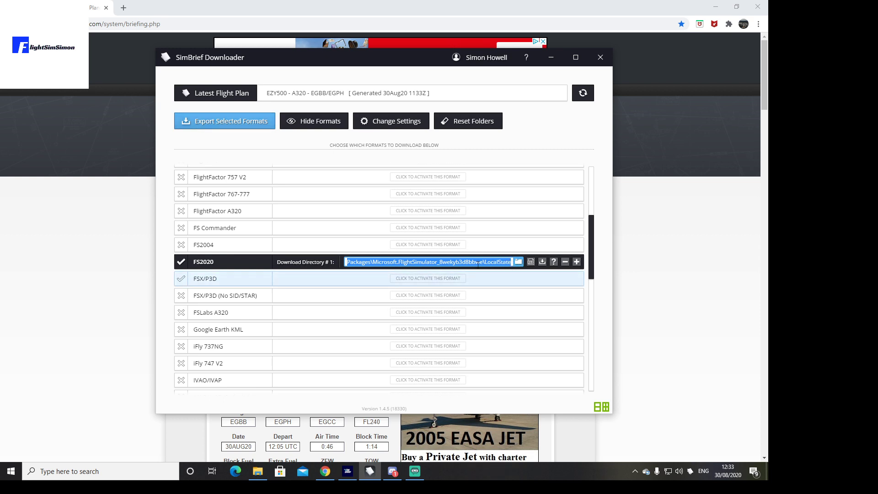
click(224, 120)
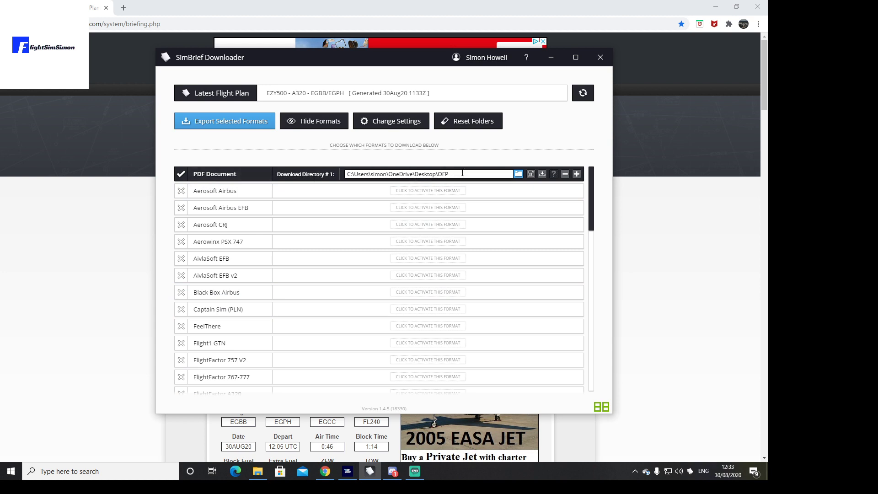
scroll(down, 3)
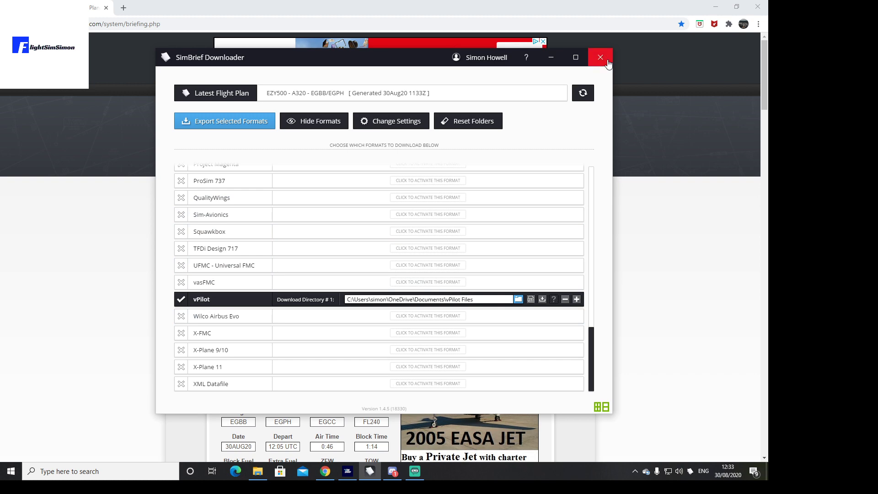
click(599, 58)
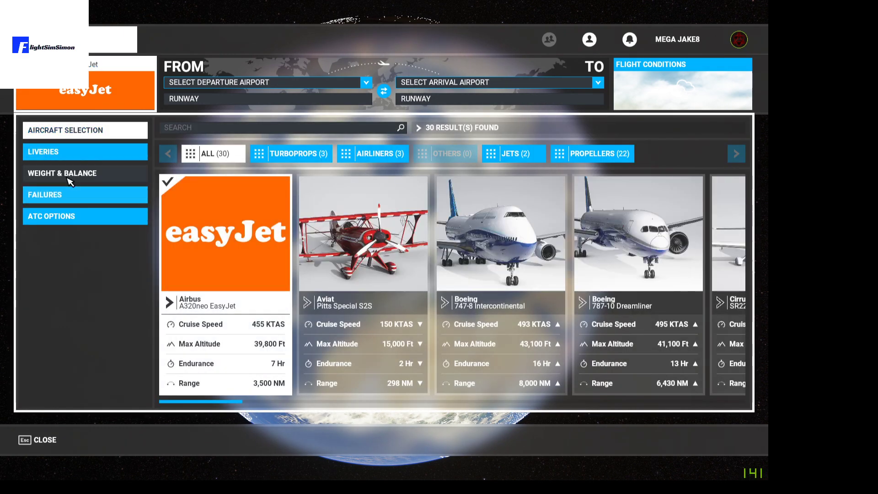
- Open Weight & Balance and dismiss the OFP briefing PDF after reviewing its fuel figures
click(63, 172)
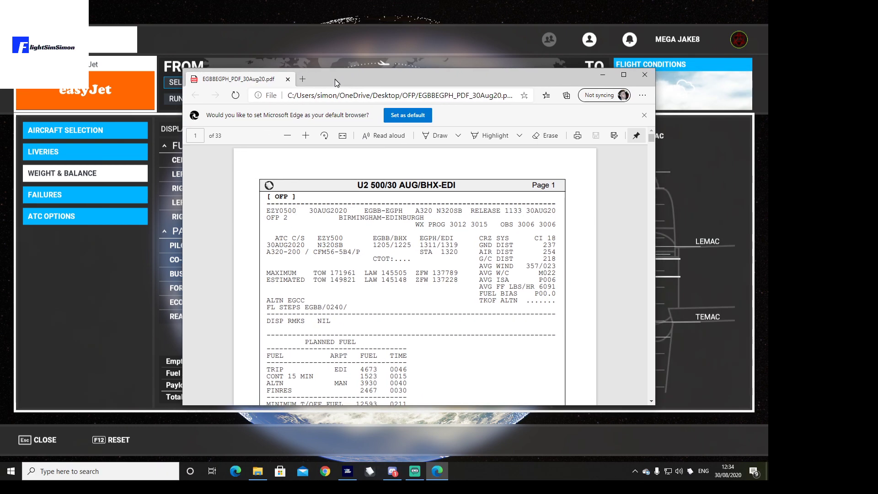
scroll(down, 3)
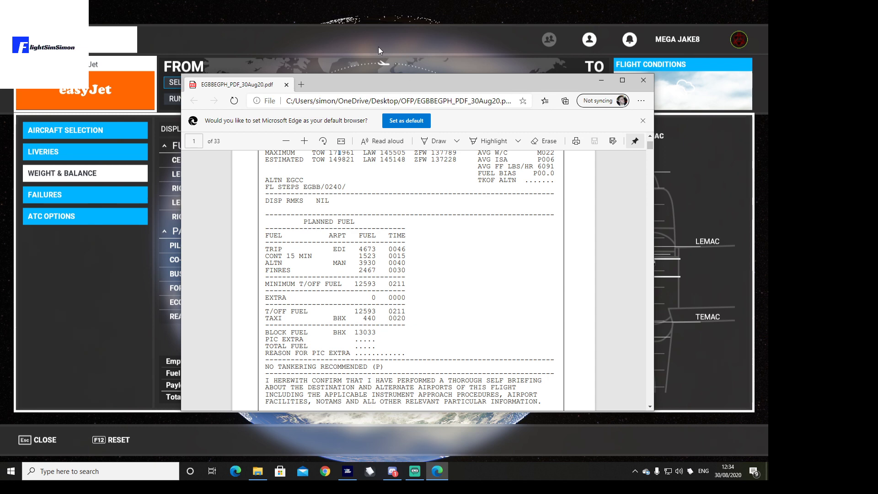
click(642, 80)
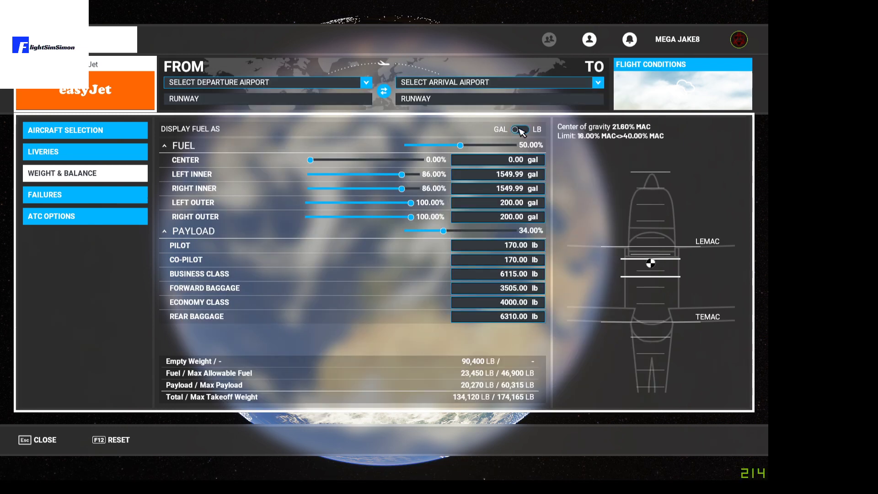
- Show fuel in pounds and set the fuel load to 25%, 11,725 LB
click(518, 129)
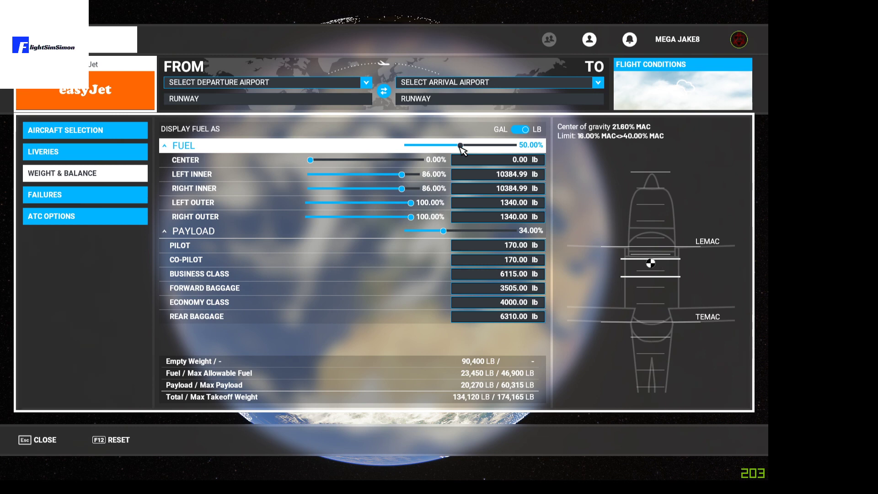
drag(459, 145, 442, 146)
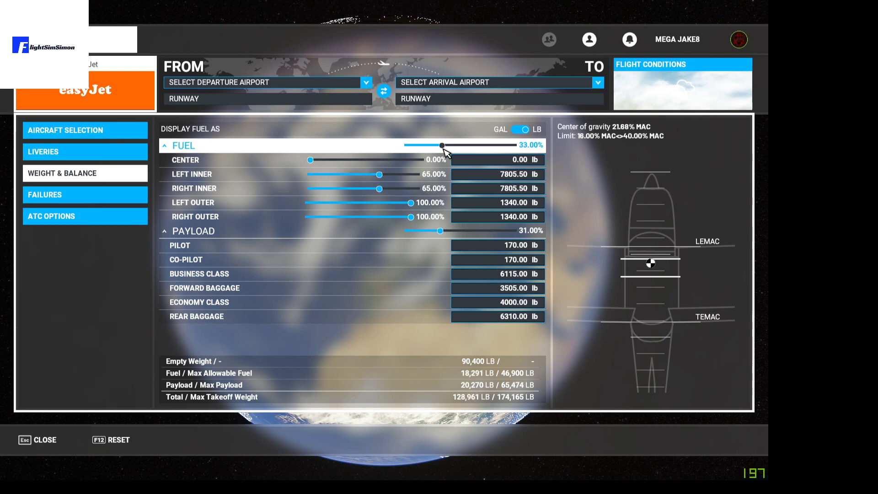
drag(442, 146, 435, 146)
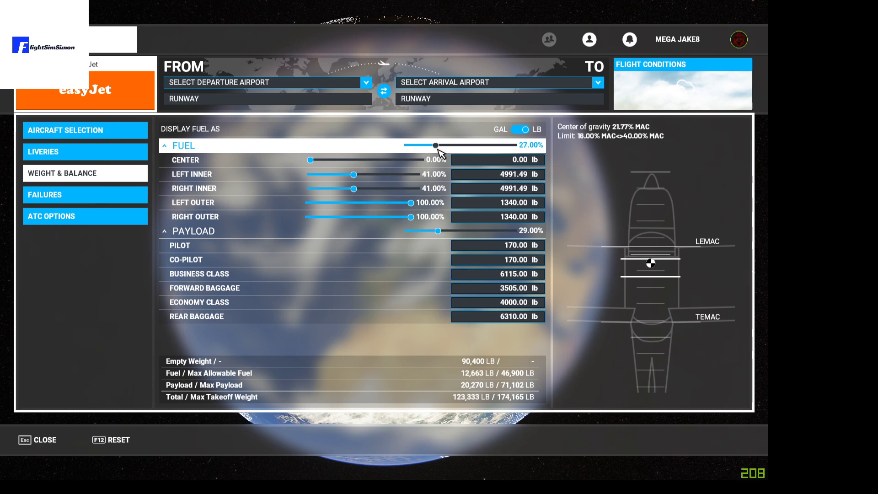
drag(436, 145, 434, 145)
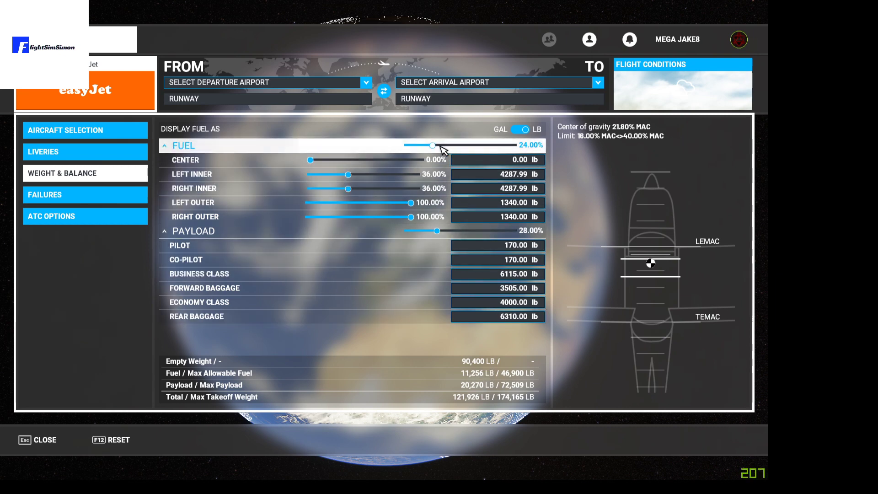
drag(431, 145, 436, 145)
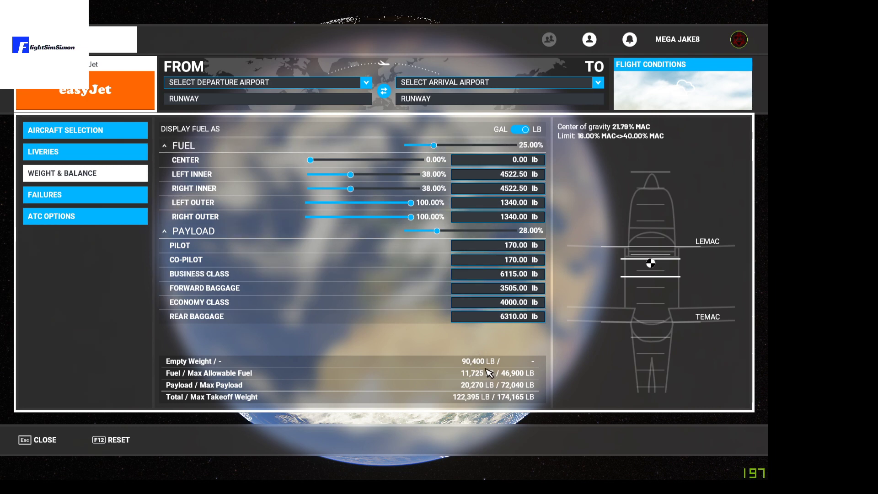
mouse_move(596, 196)
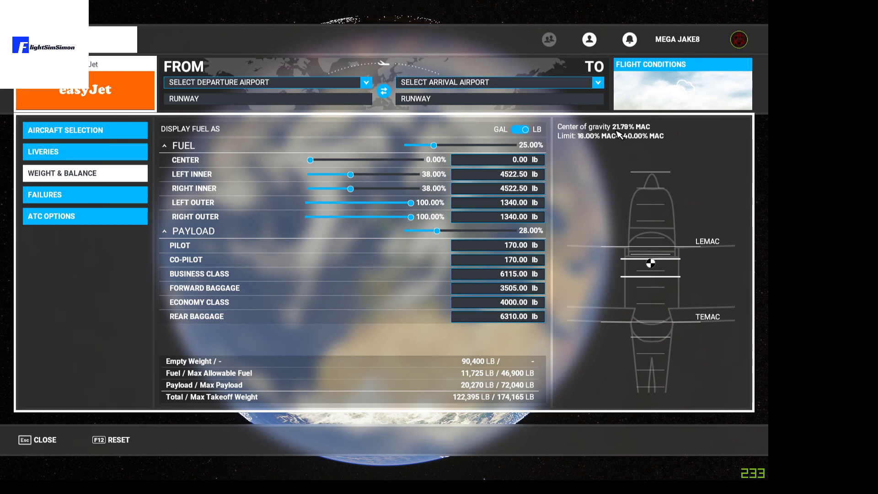
mouse_move(630, 136)
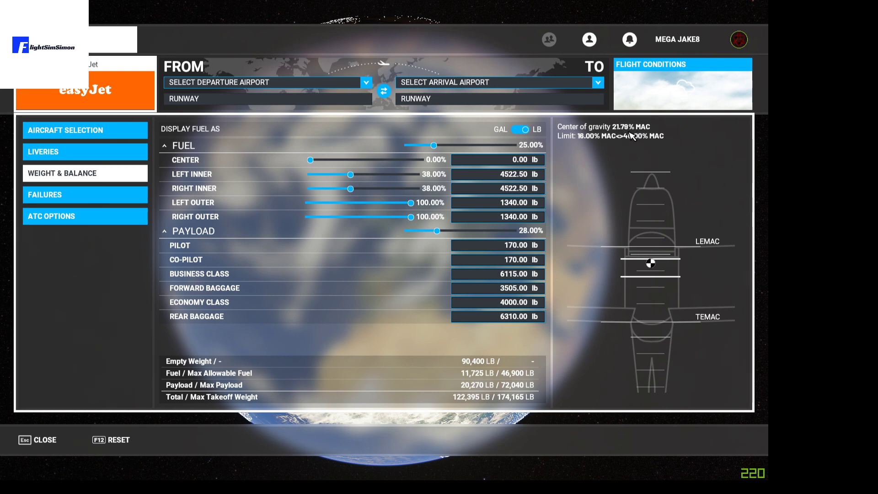
mouse_move(67, 216)
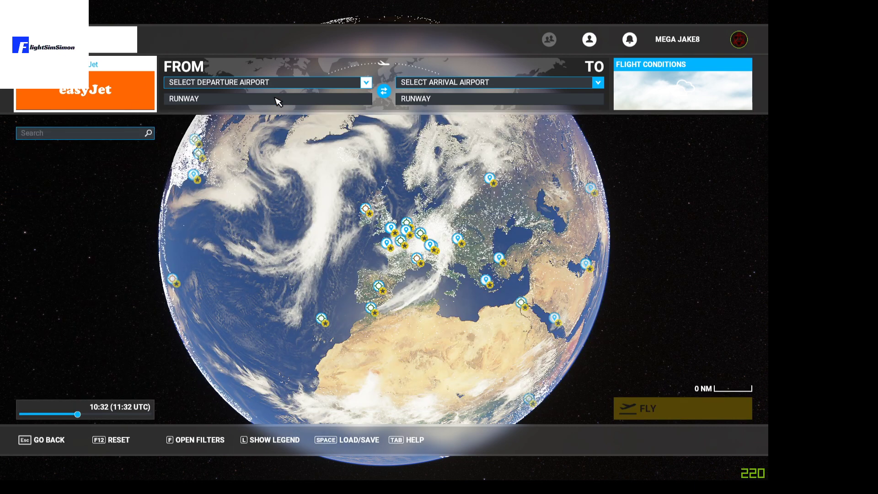
- Load the EGBBEGPH_MFS flight plan file onto the world map
key(space)
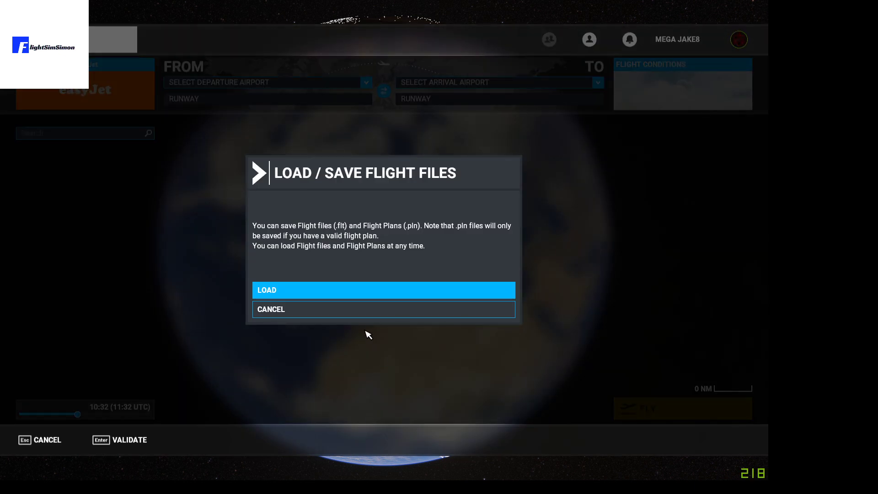
click(383, 289)
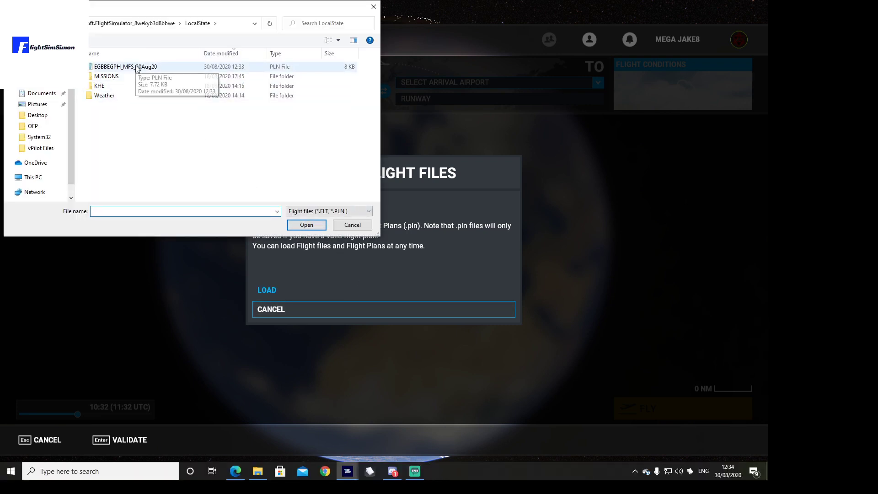
click(351, 224)
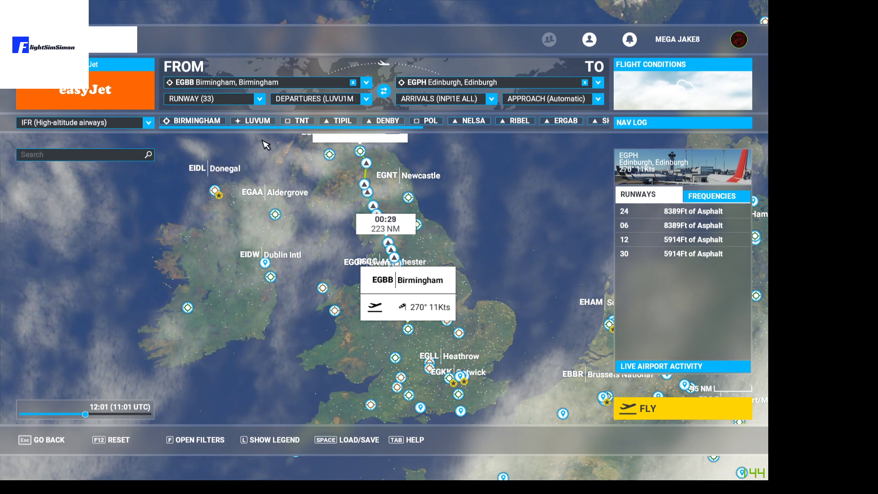
- Set the Birmingham departure to Gate 9 – Gate Small and start the flight
click(259, 98)
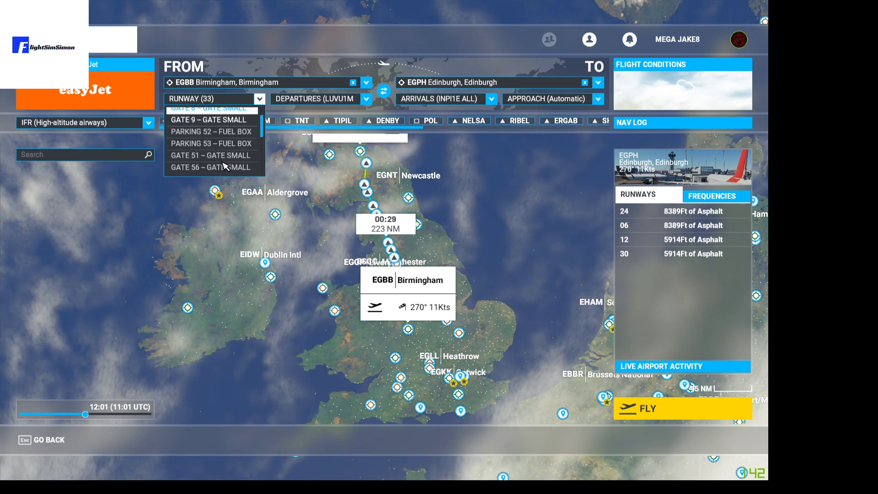
click(209, 119)
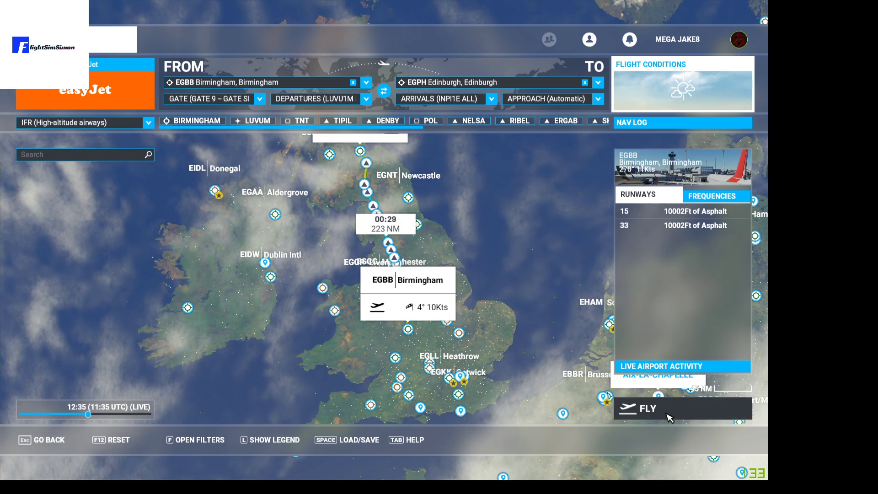
click(647, 408)
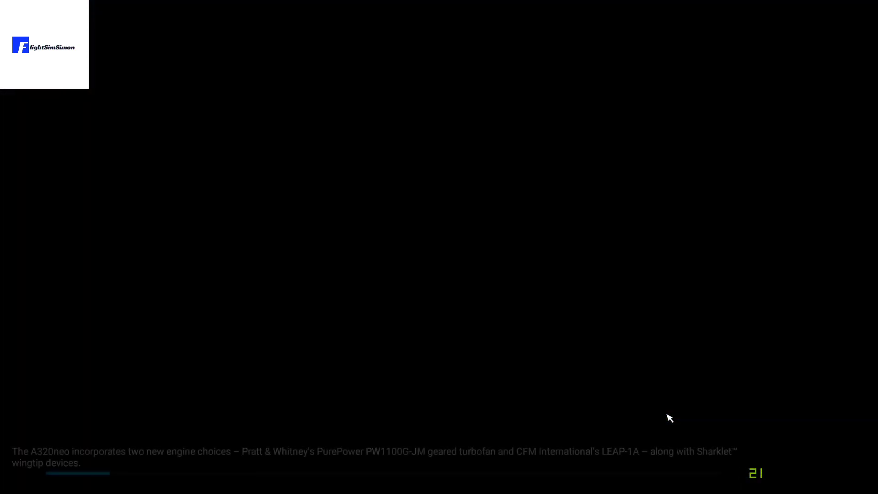